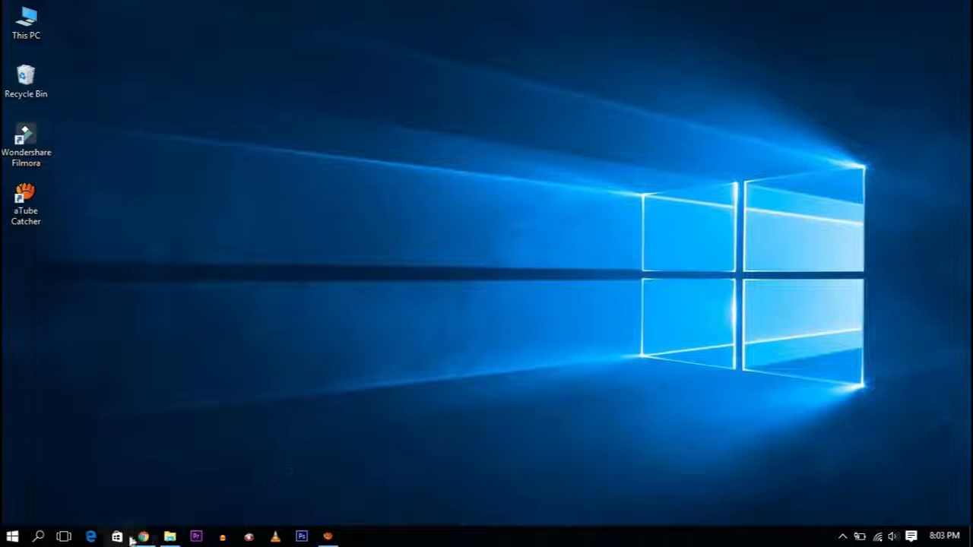
Launch Google Chrome from the taskbar.
click(143, 537)
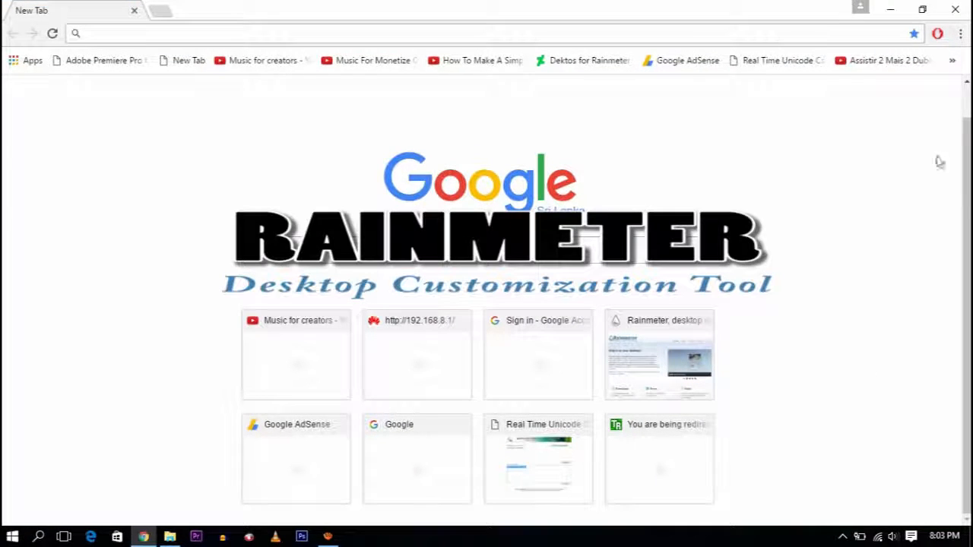
mouse_move(767, 215)
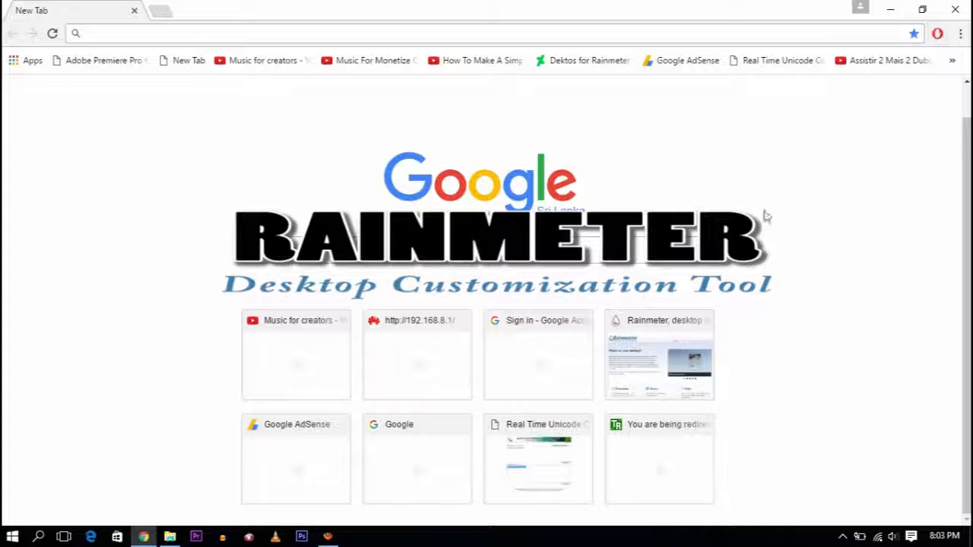
Open the Rainmeter website from the new tab shortcuts and scroll to the 4.0 Final Release download.
click(660, 355)
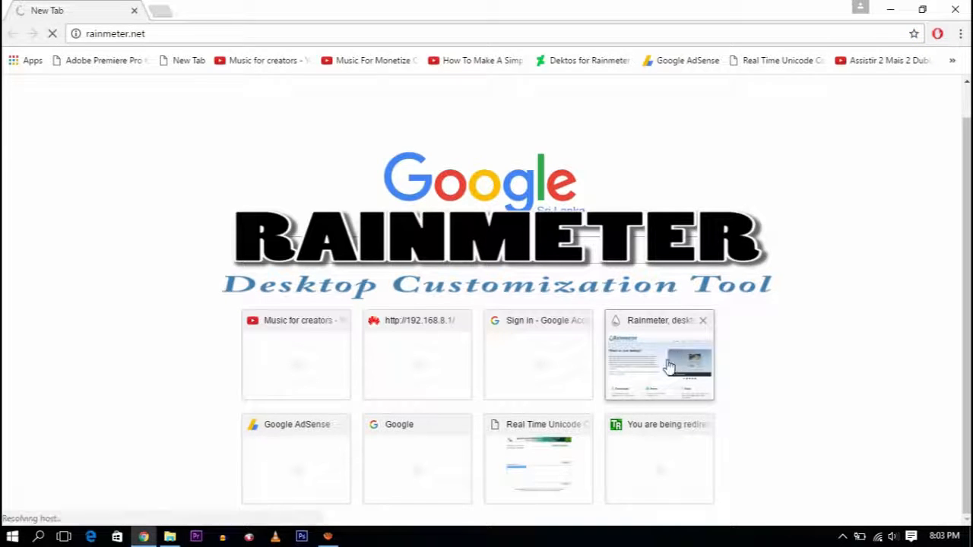
click(659, 355)
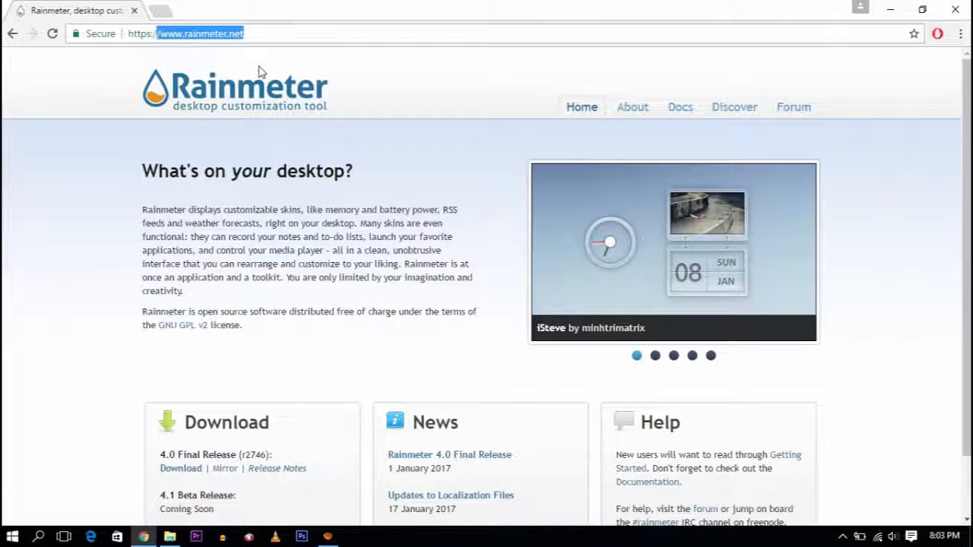
click(654, 355)
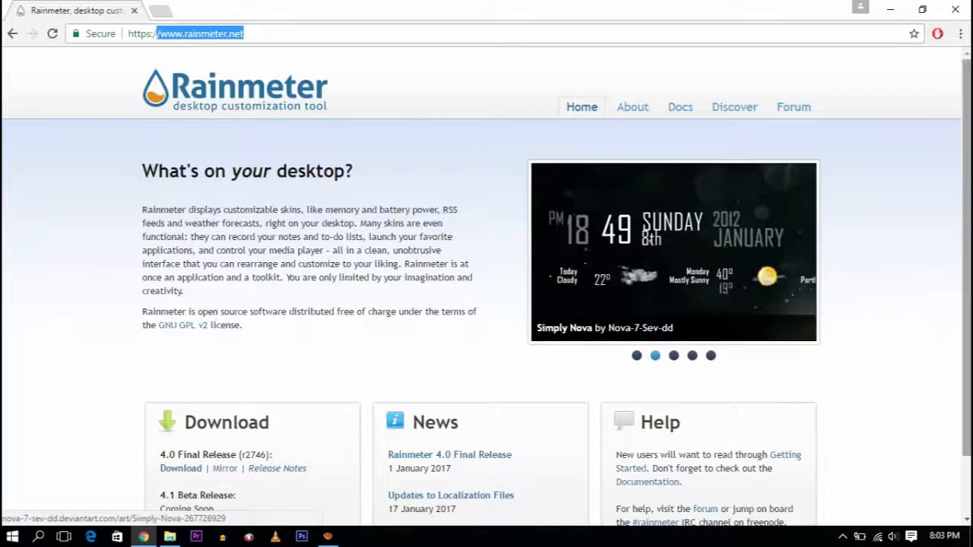
scroll(down, 3)
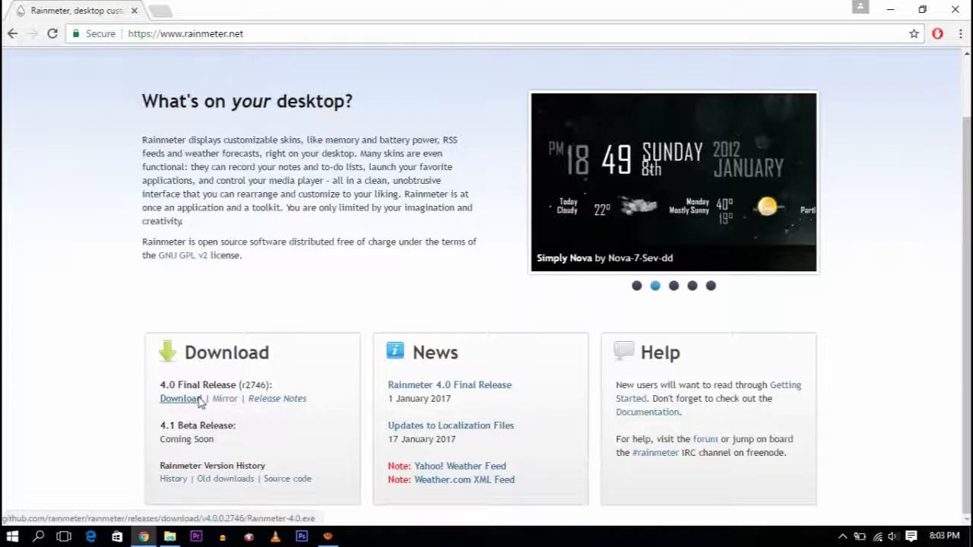
mouse_move(224, 398)
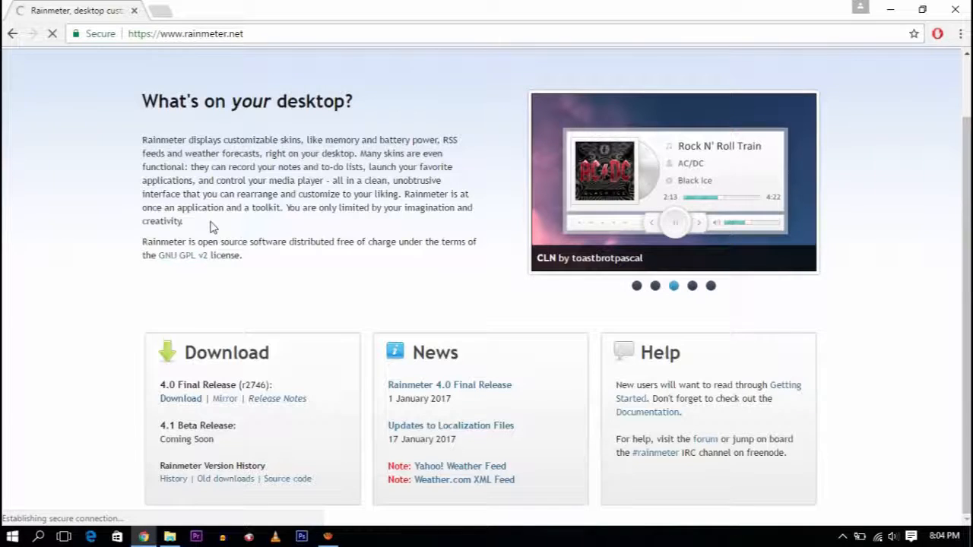
Download Rainmeter-4.0 (1).exe and run the installer, allowing it to start.
click(180, 399)
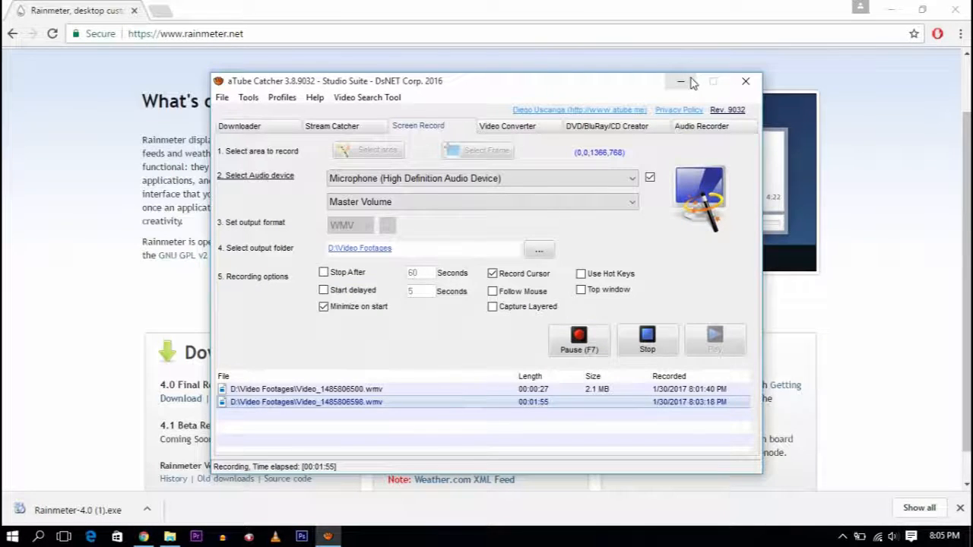
click(680, 82)
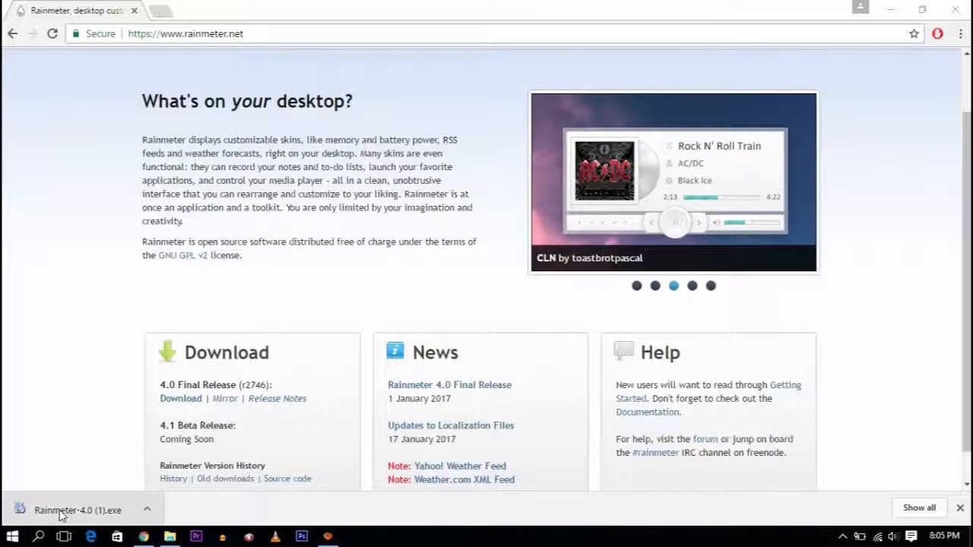
click(76, 510)
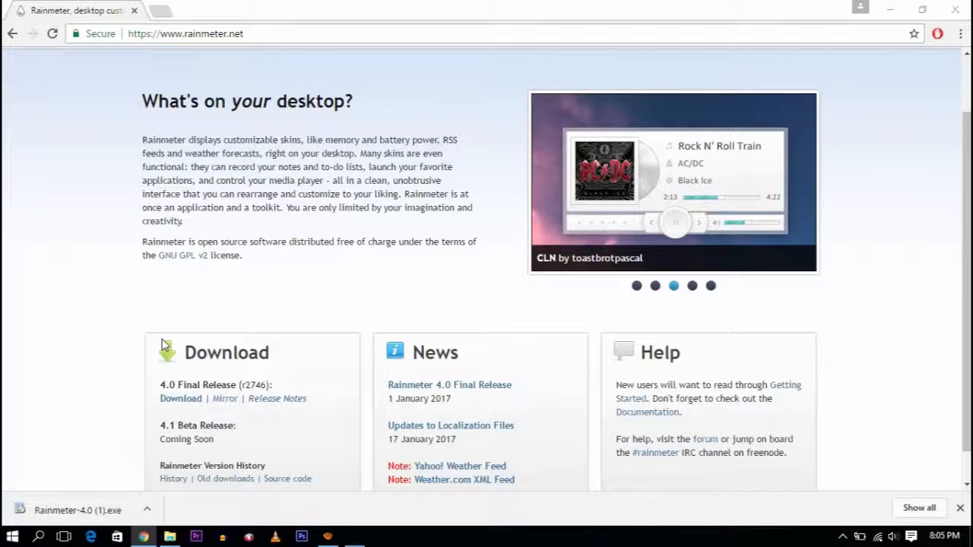
click(77, 510)
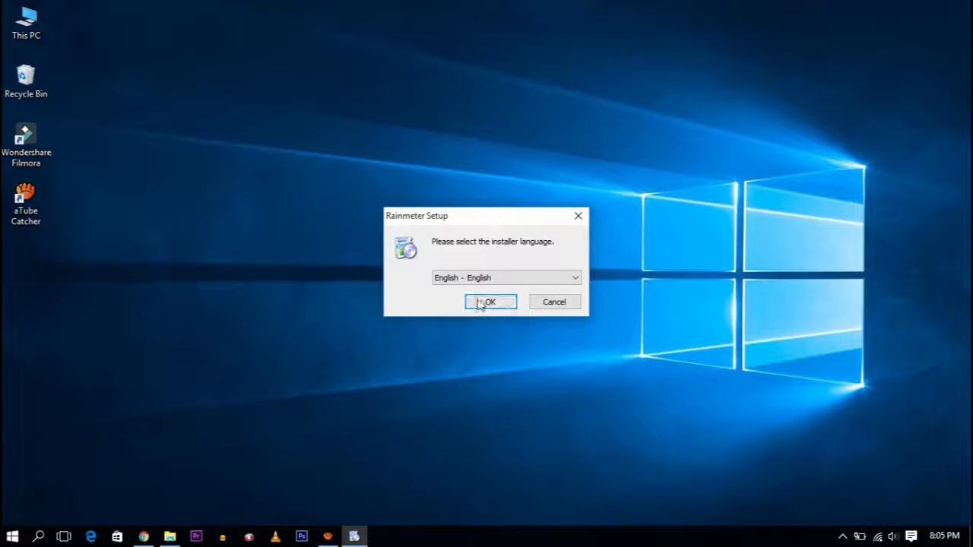
Install Rainmeter in English as a Standard installation, finishing with Run Rainmeter checked.
click(490, 302)
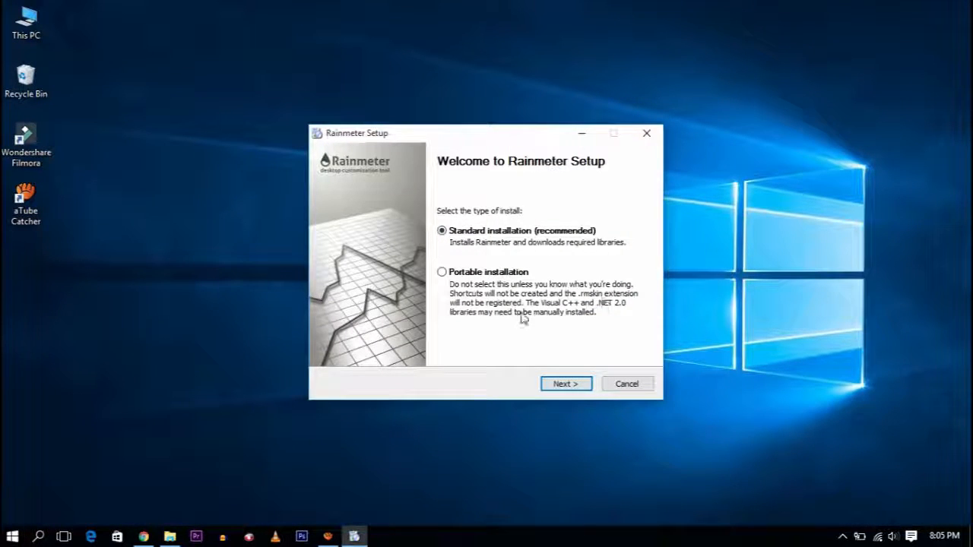
click(566, 383)
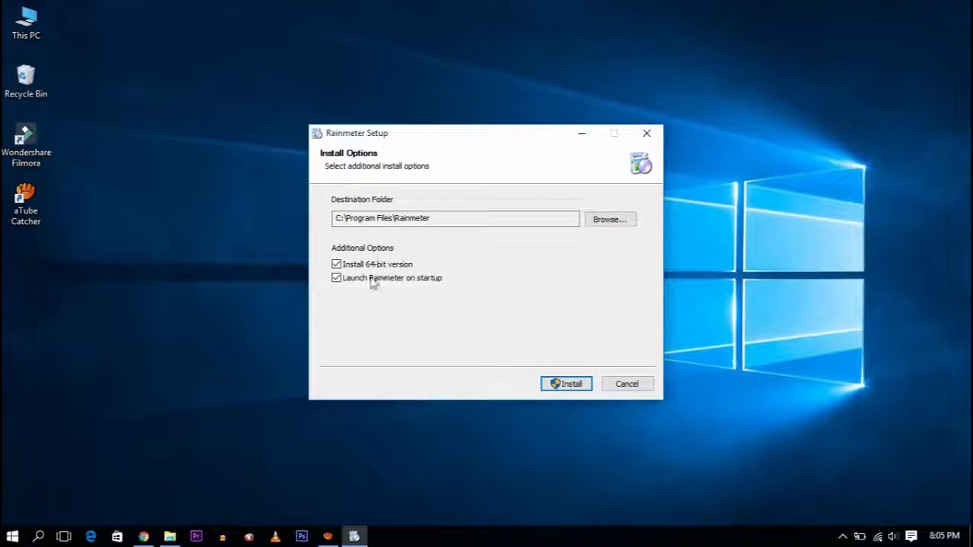
click(565, 383)
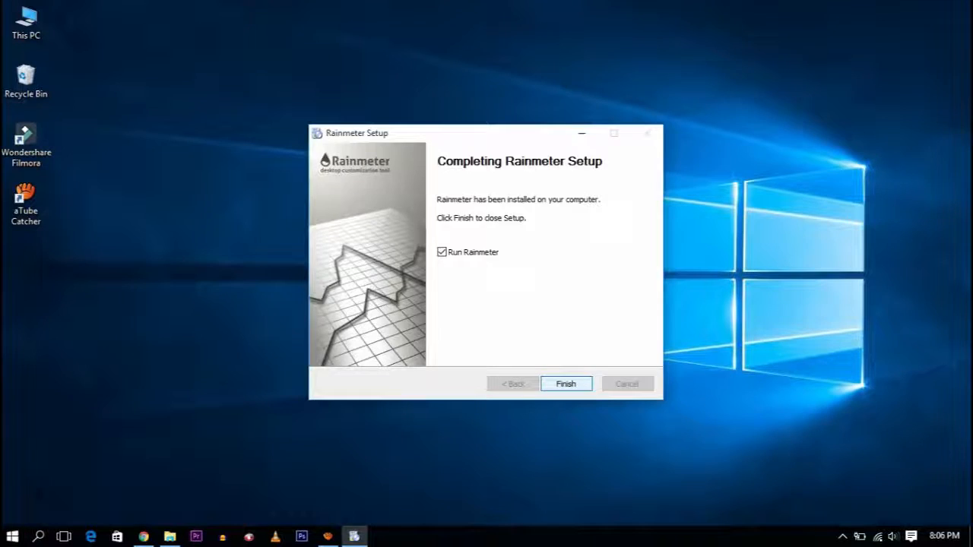
click(566, 383)
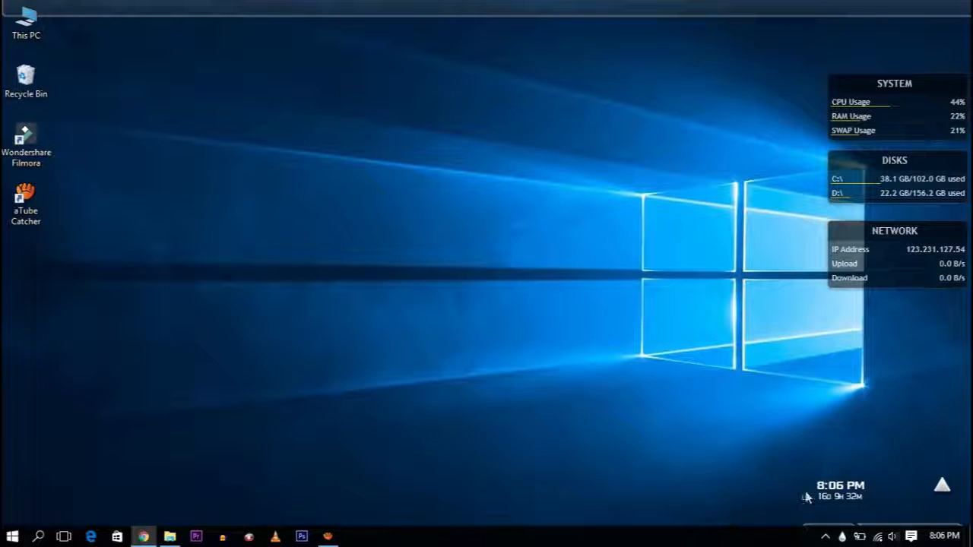
mouse_move(802, 84)
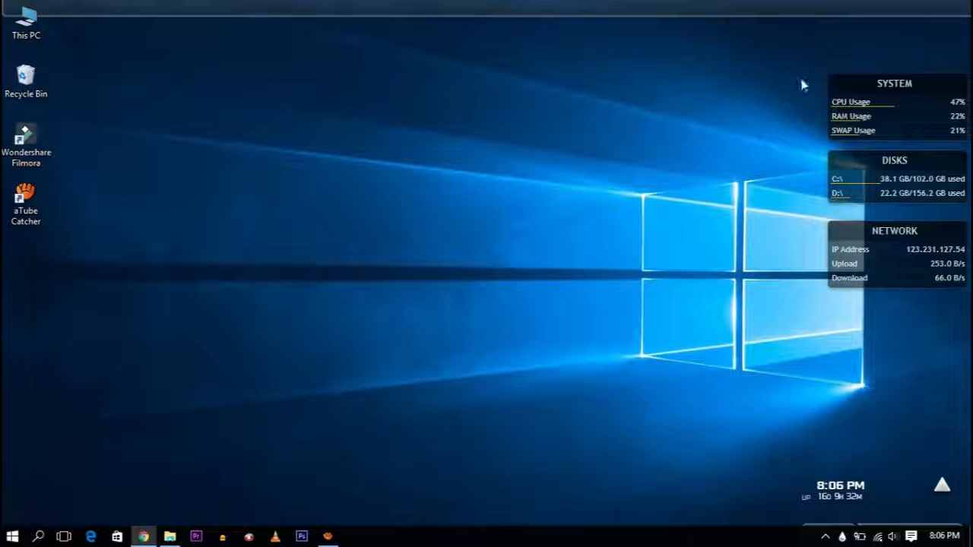
mouse_move(923, 121)
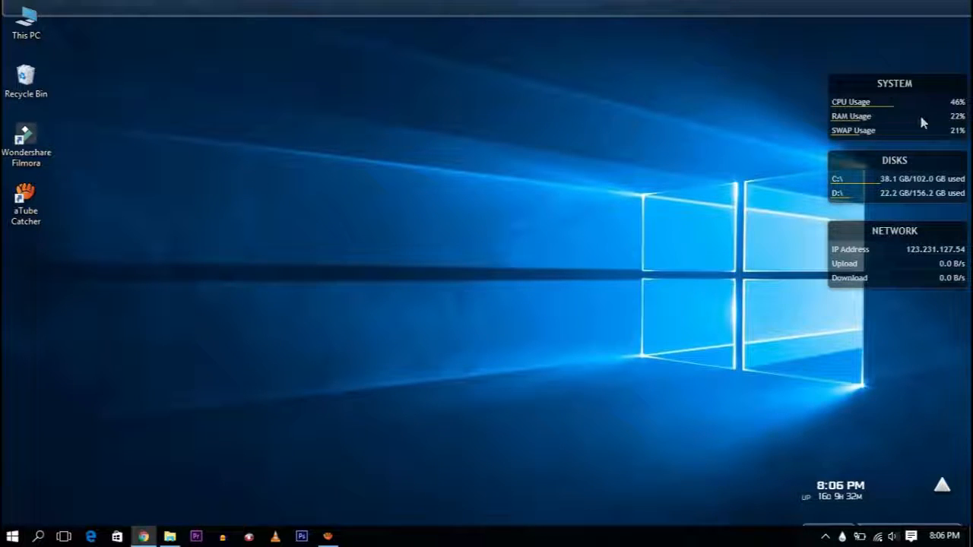
mouse_move(928, 165)
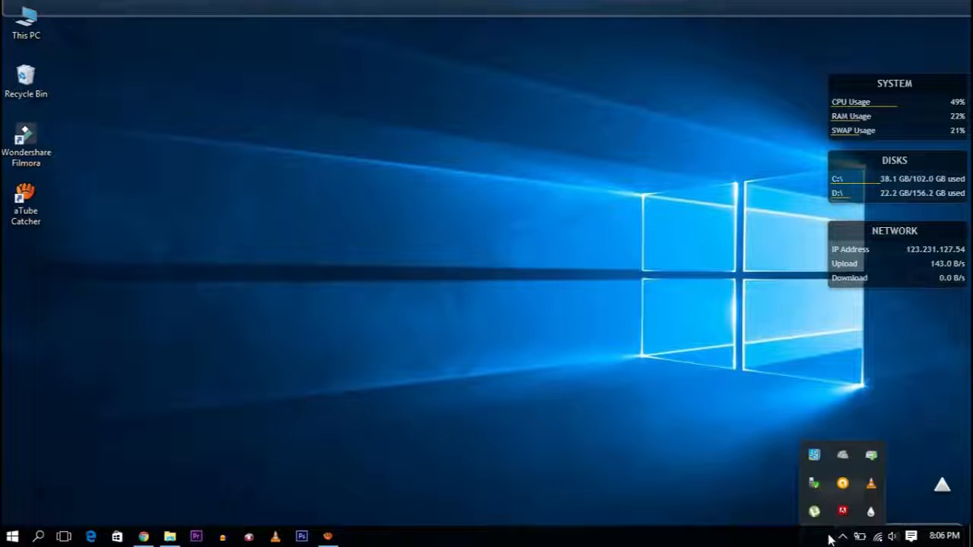
Open Manage Rainmeter from the Rainmeter tray icon.
click(872, 511)
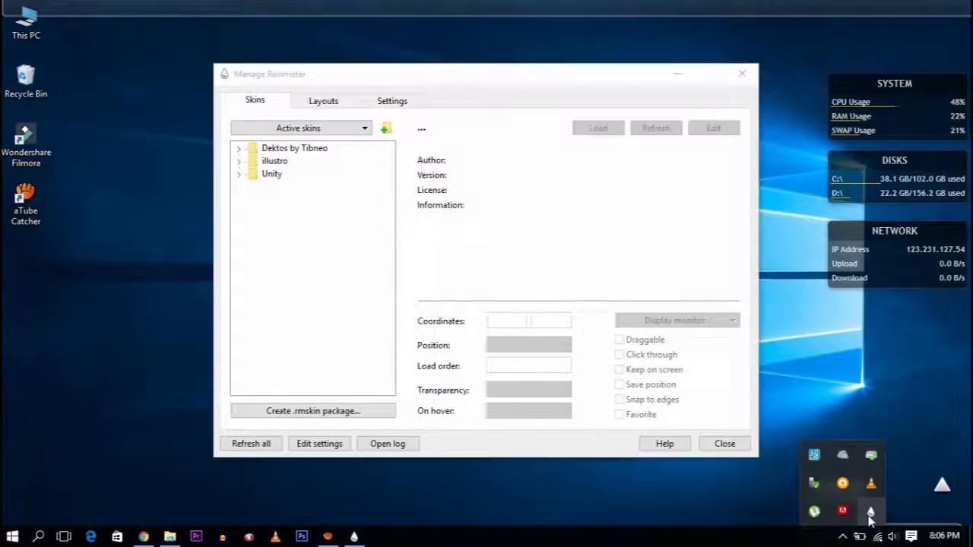
mouse_move(867, 426)
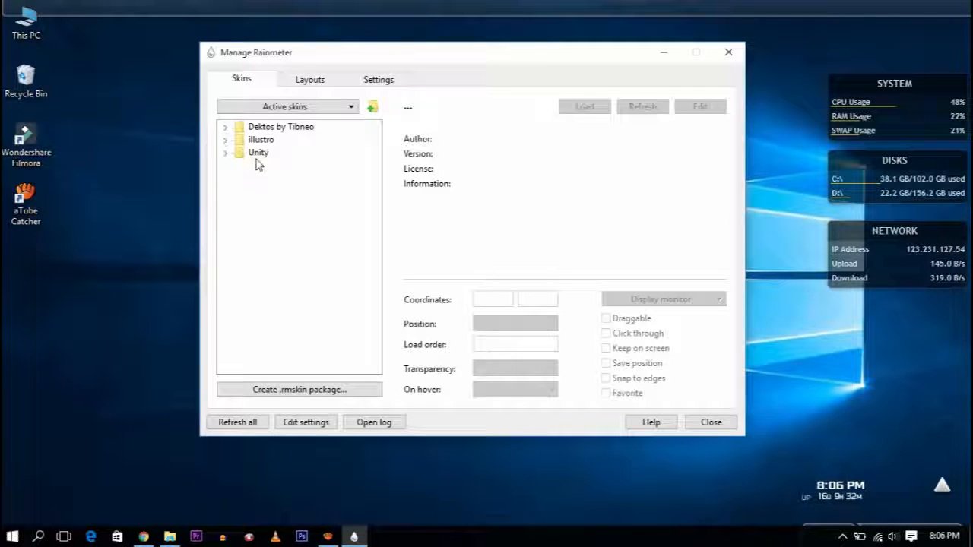
Expand the illustro folder in the Skins tab.
click(225, 139)
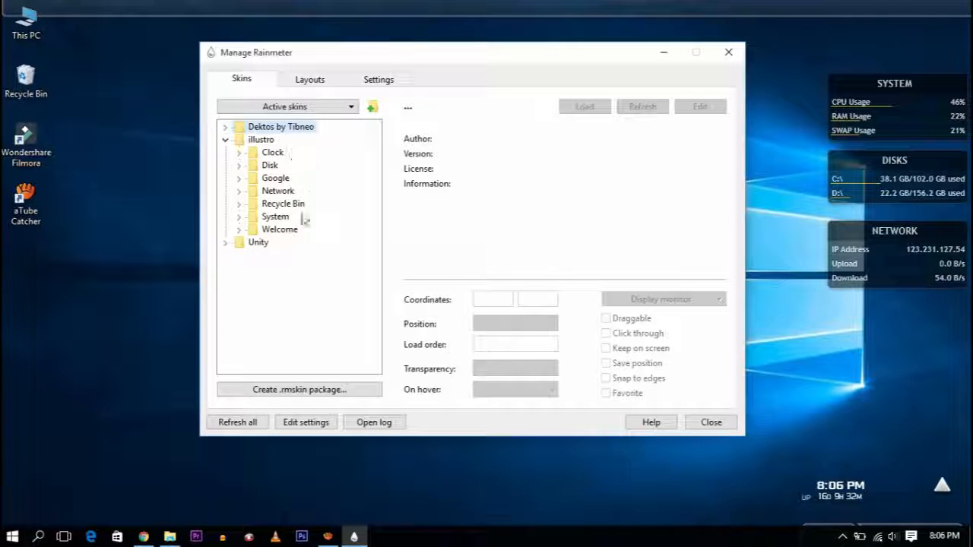